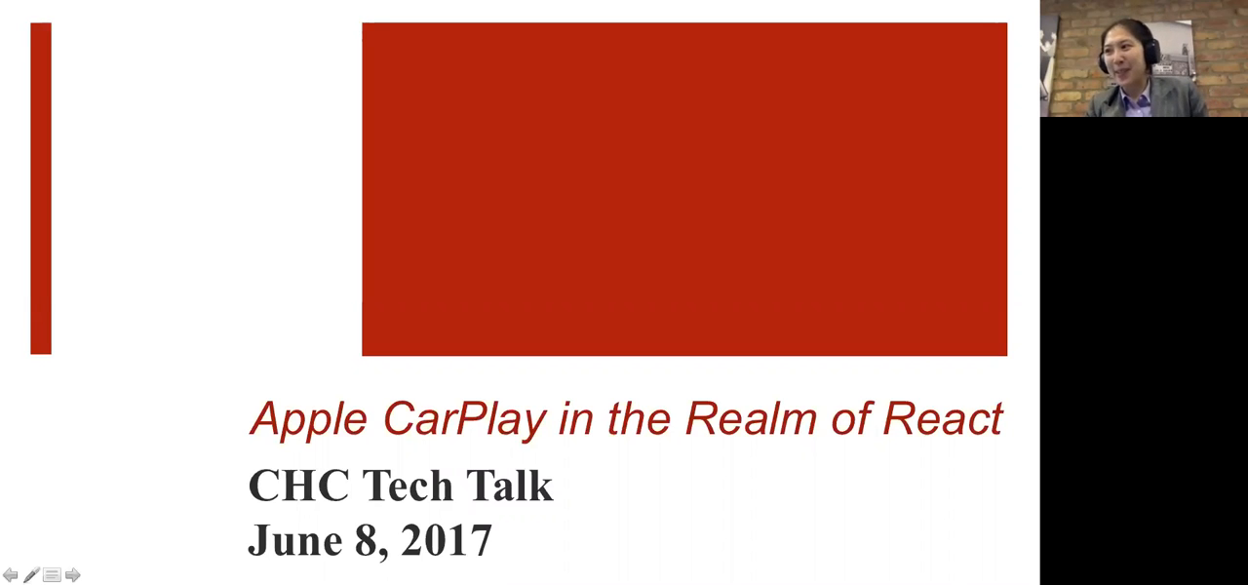
mouse_move(7, 312)
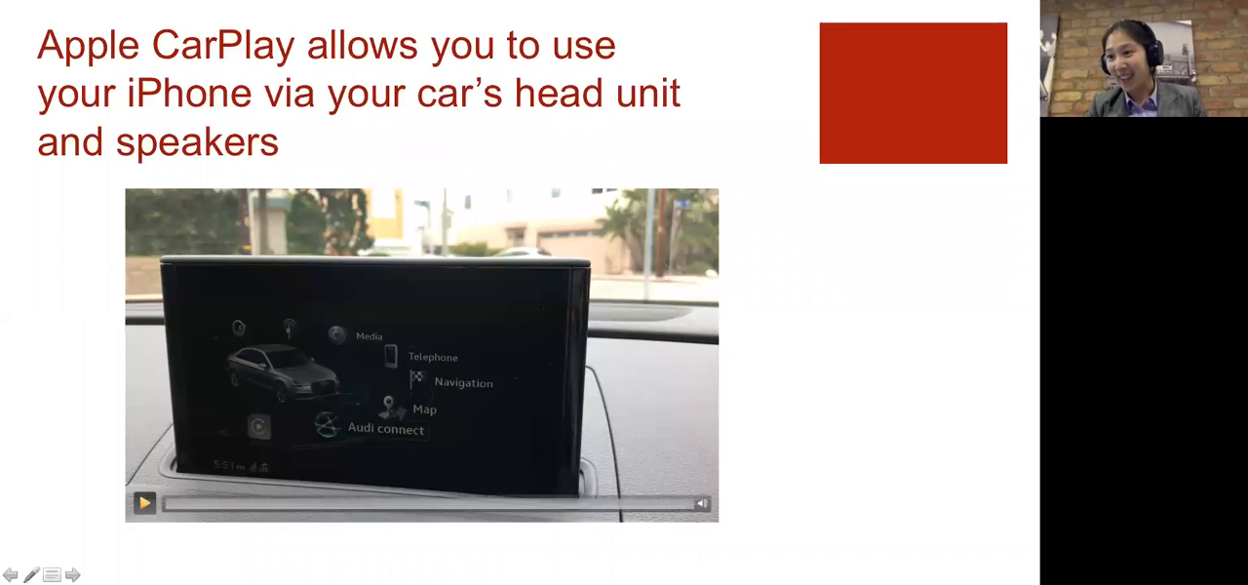
left_click(144, 502)
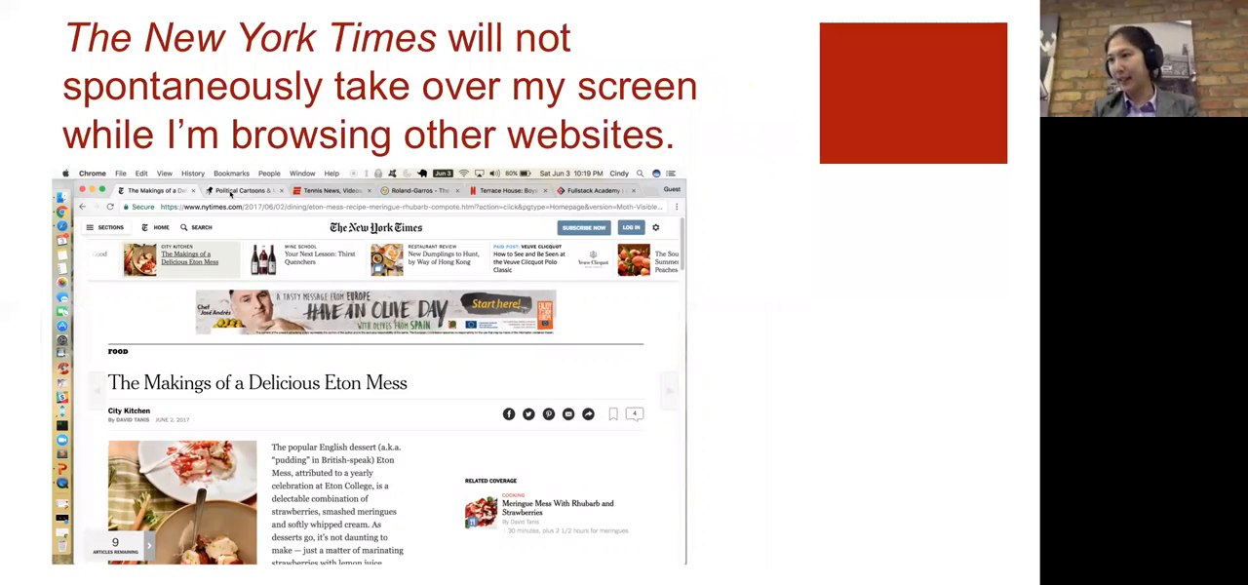
mouse_move(720, 395)
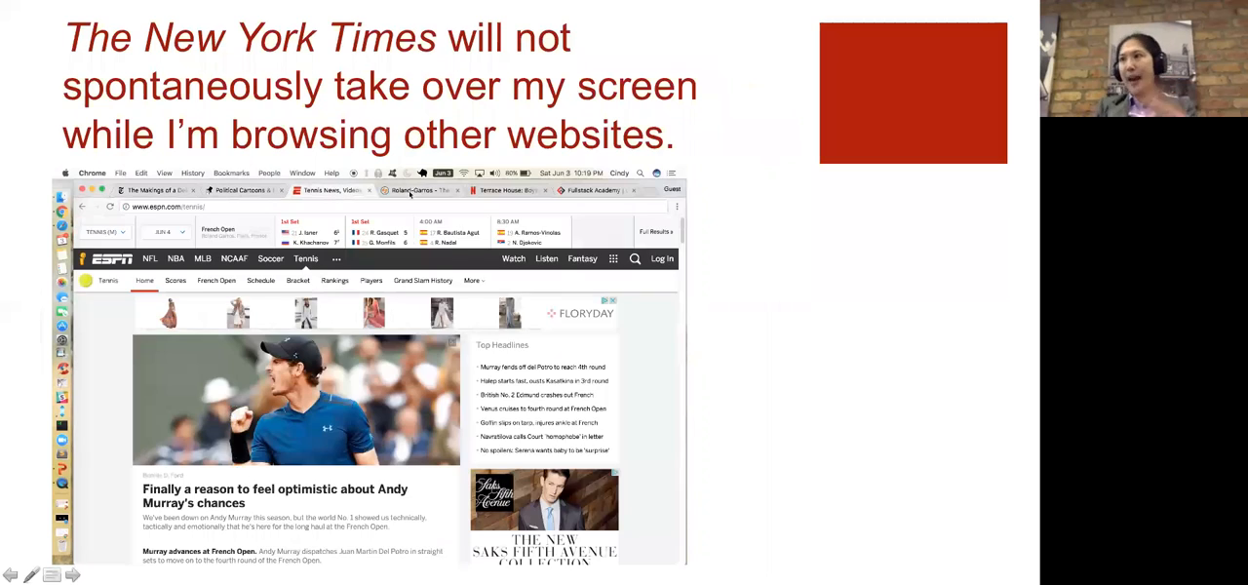
Step through the Roland-Garros and Netflix Terrace House tab screenshots, then advance the show
left_click(417, 190)
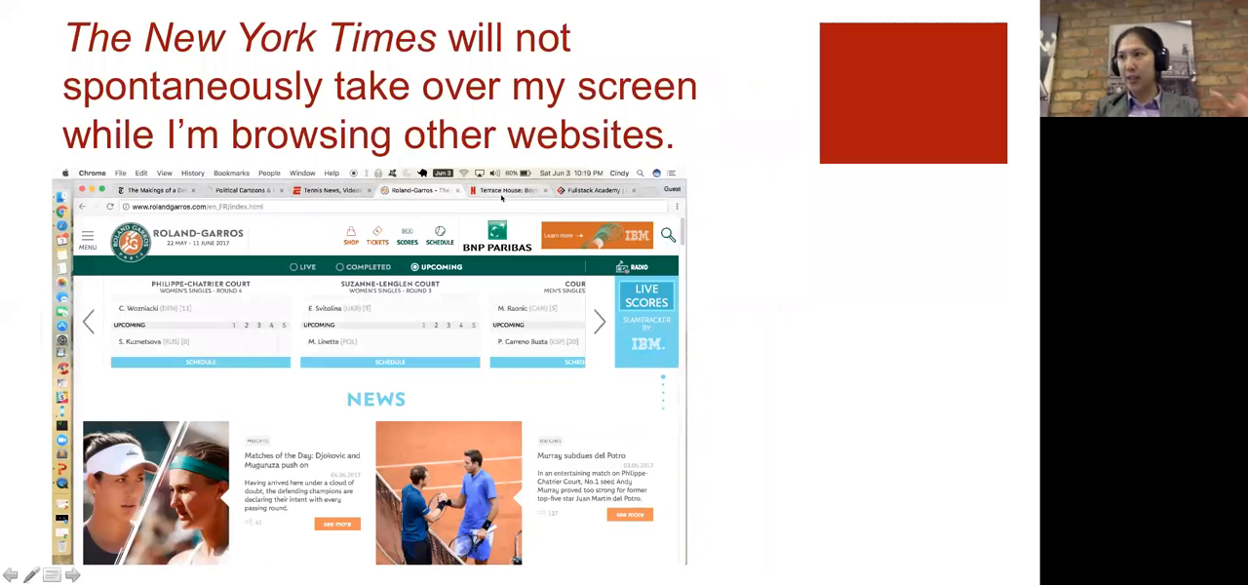
left_click(507, 189)
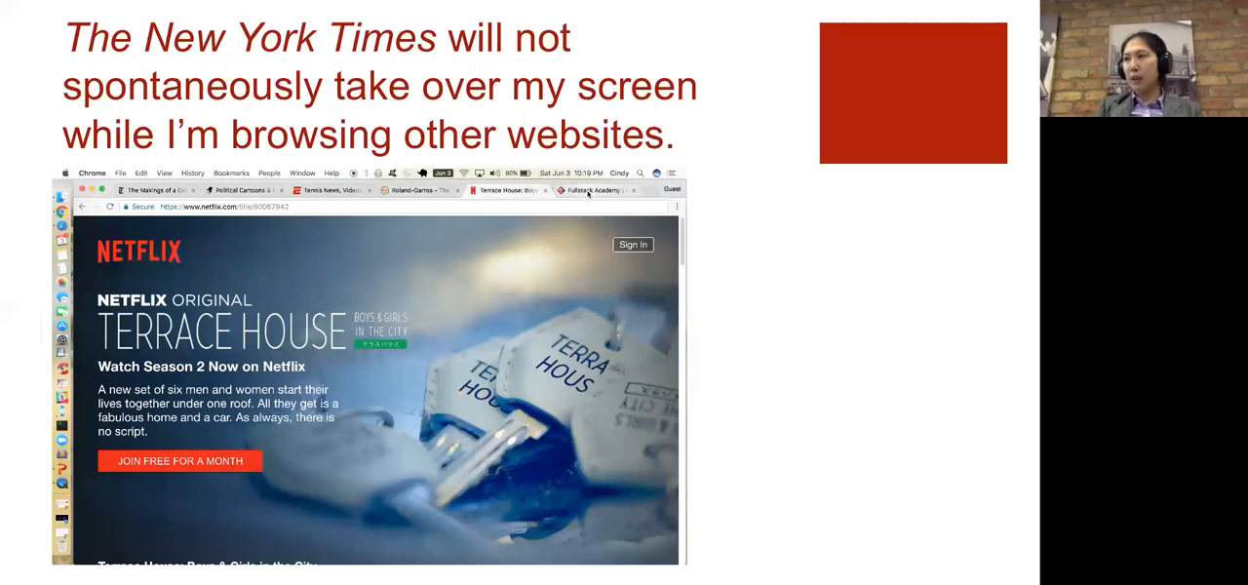
left_click(594, 190)
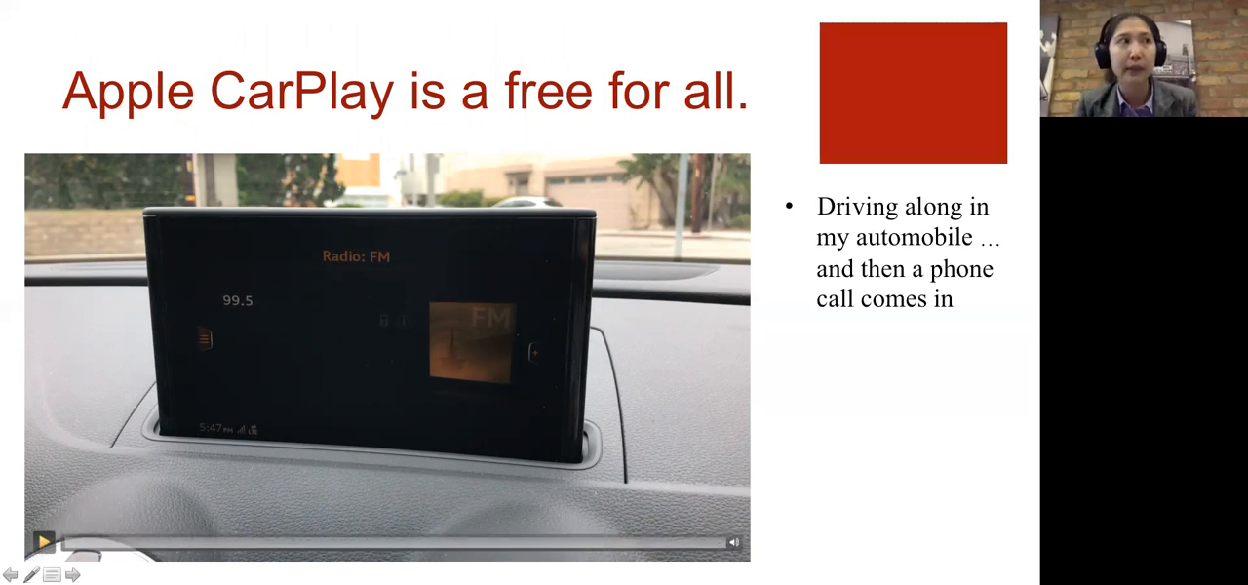
Advance to the 'Apple CarPlay is a free for all.' slide showing the No Caller ID call video
left_click(43, 541)
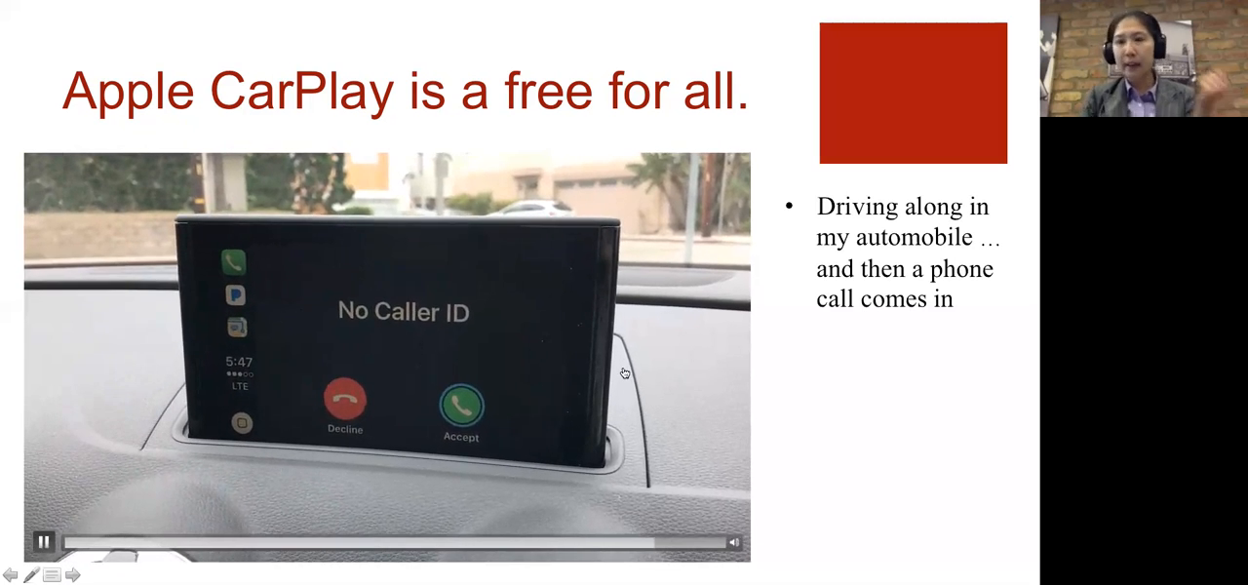
Advance to the 'What if I don't want the screen to change' slide and play its video
left_click(43, 541)
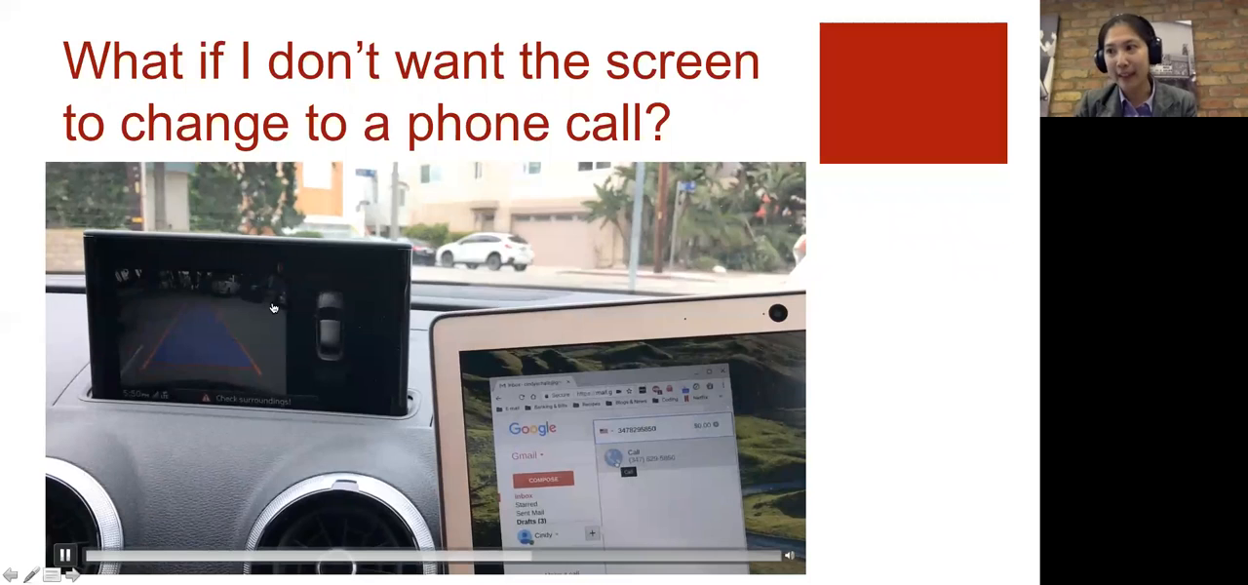
left_click(67, 555)
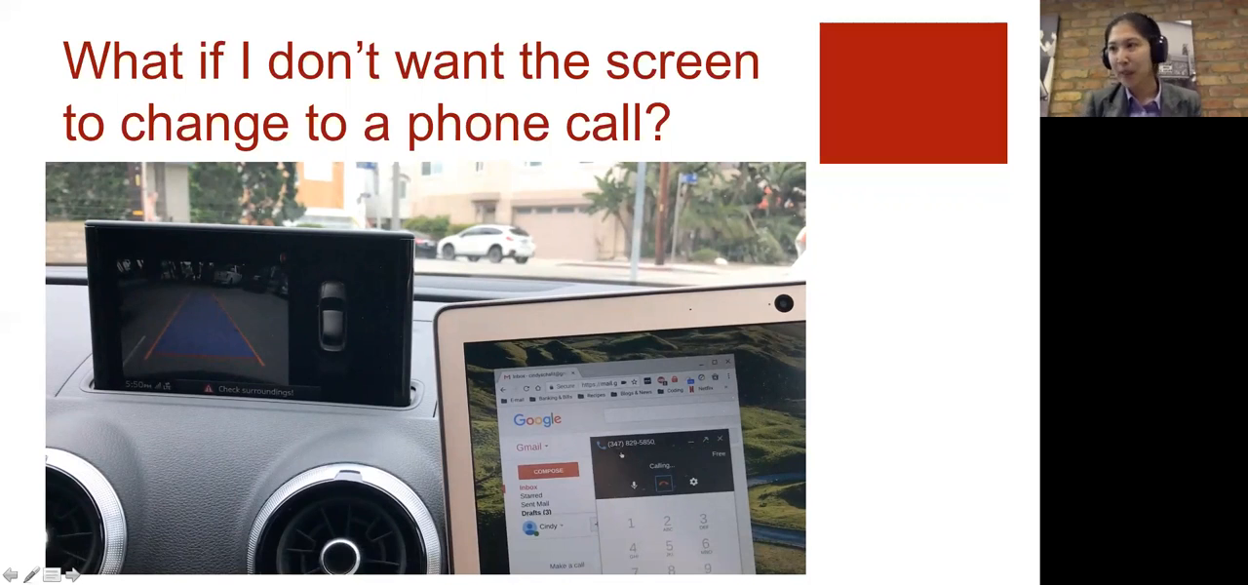
left_click(71, 575)
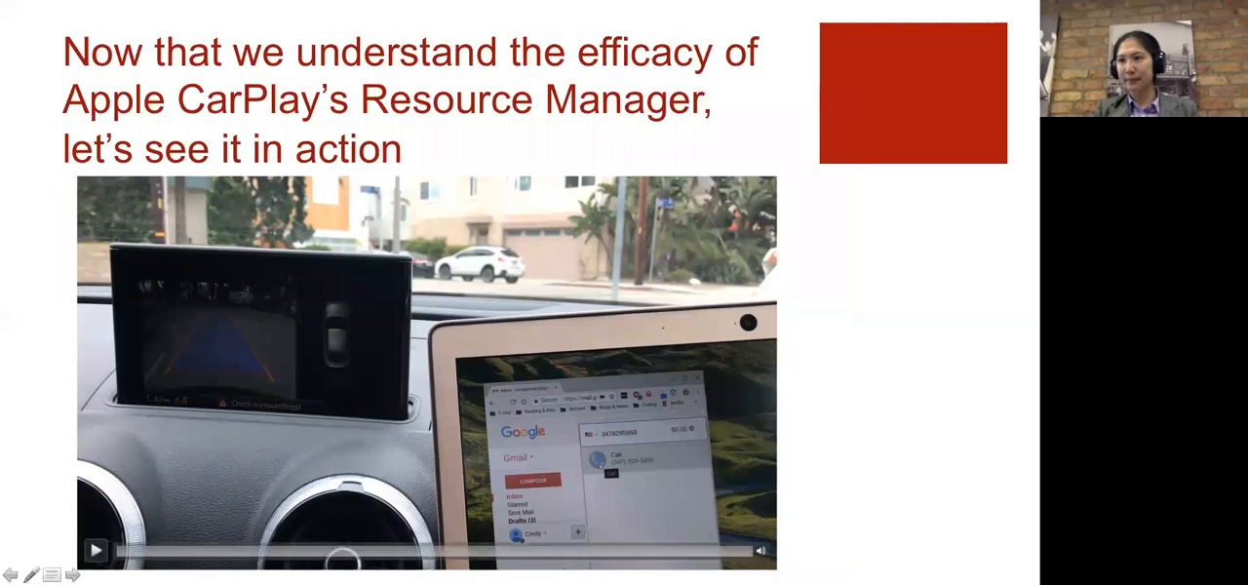
Start the backup-camera demo video on the Resource Manager slide
left_click(95, 549)
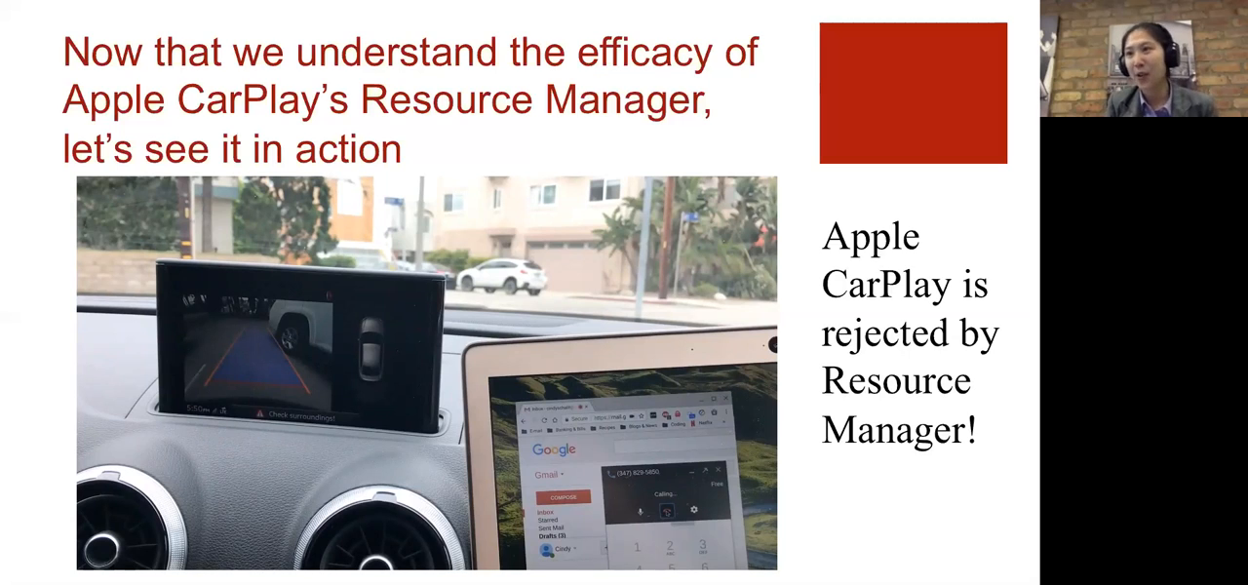
Move on from the Resource Manager demo to the Disclaimer slide
key("right")
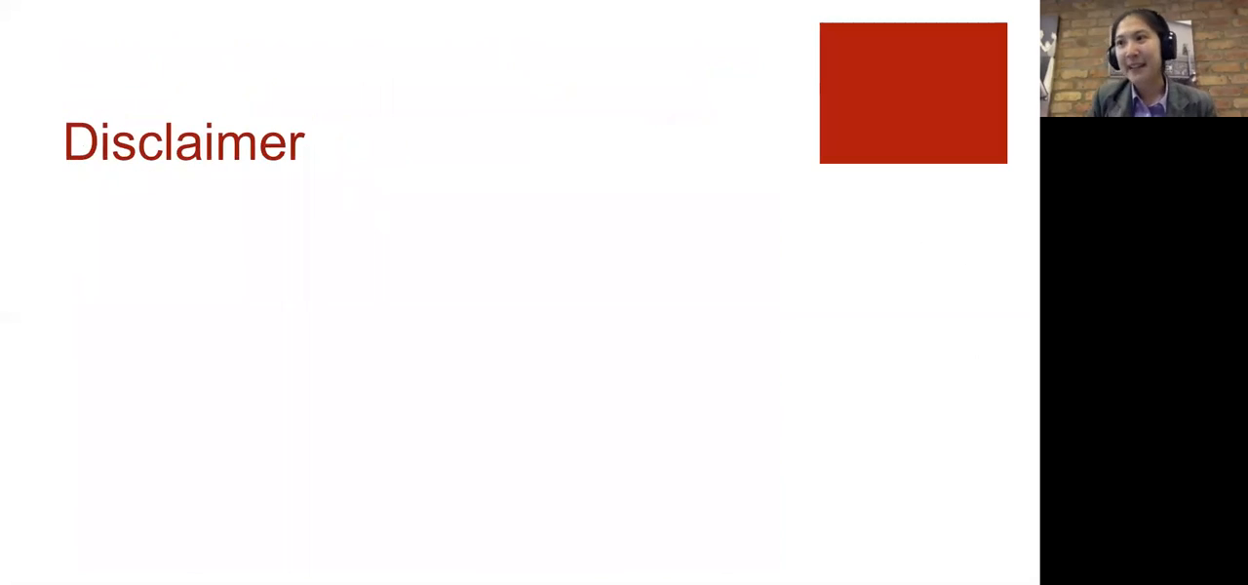